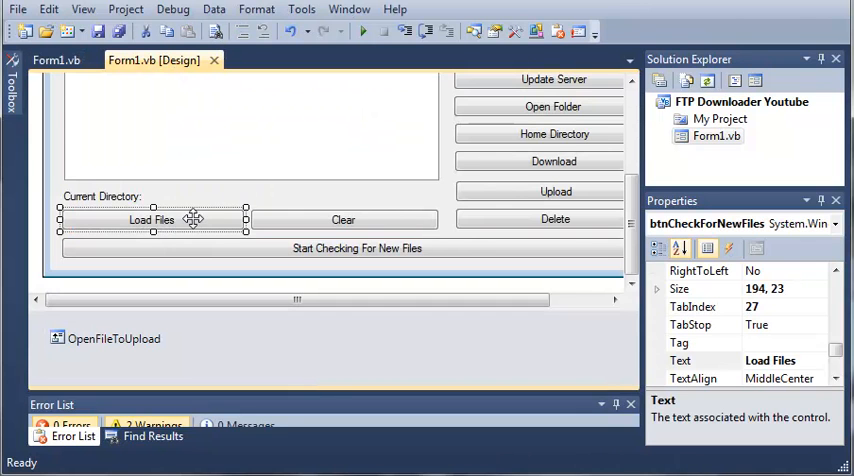
Inspect the Load Files and Clear buttons and generate the btnCheckForNewFiles_Click handler.
left_click(344, 220)
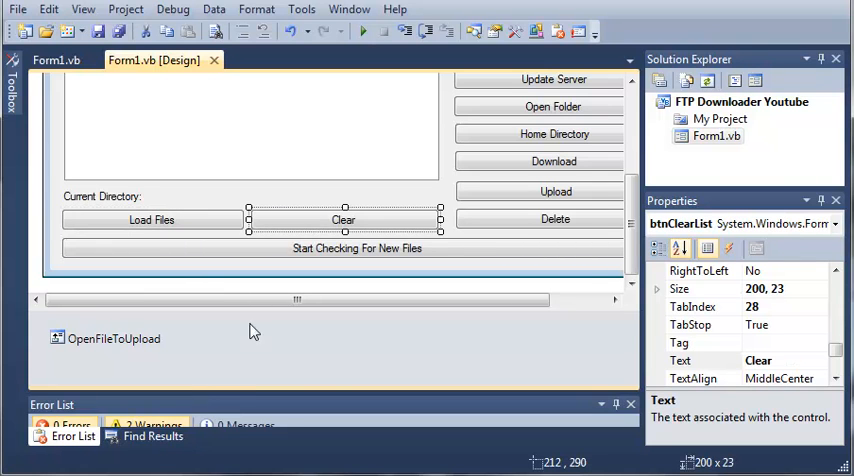
left_click(152, 220)
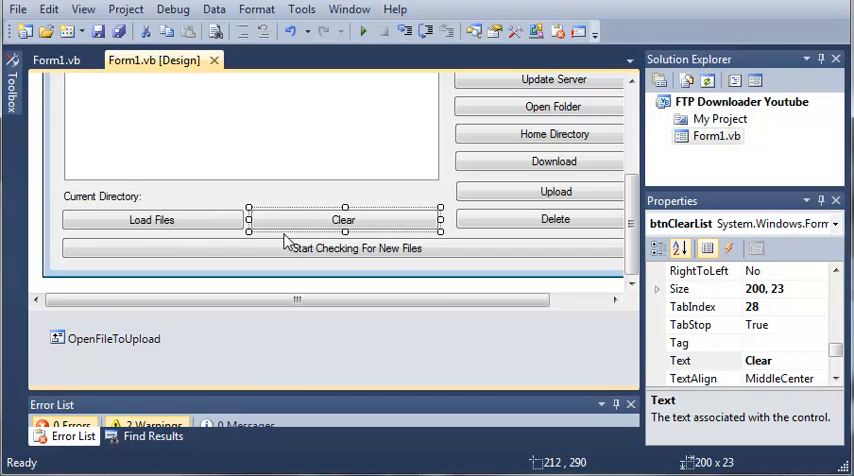
left_click(152, 220)
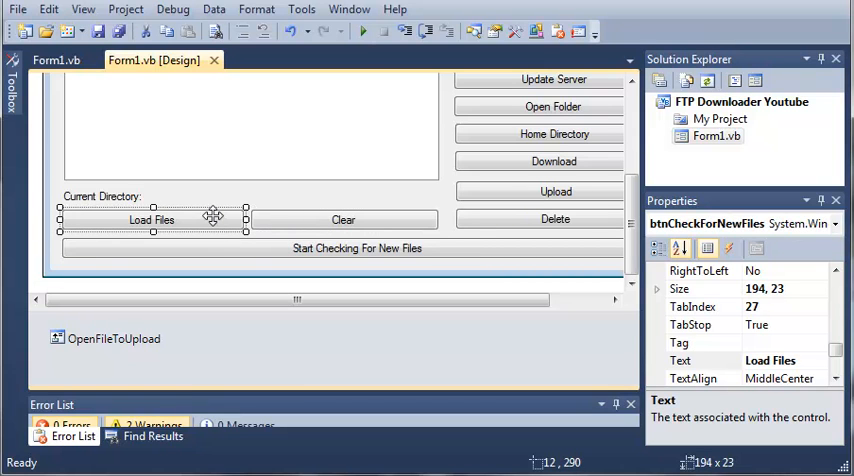
mouse_move(270, 212)
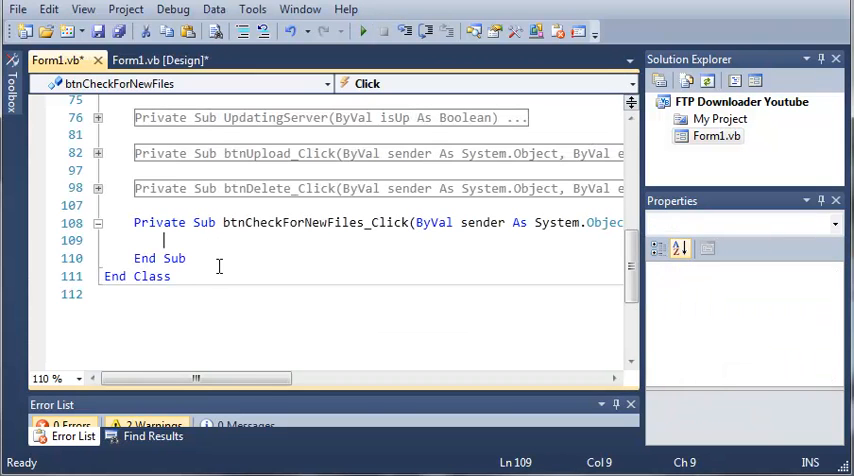
Call RefreshList() in the Load Files handler and ListFTPFiles.Items.Clear() in btnClearList_Click.
type("RefreshList(")
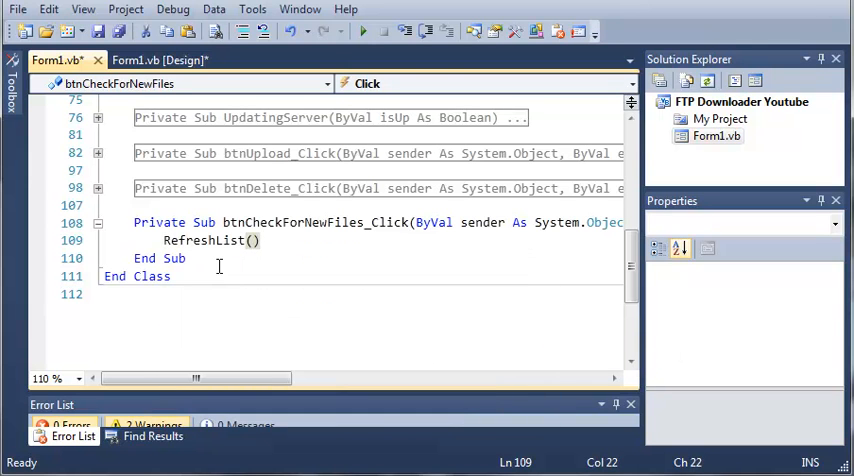
left_click(158, 60)
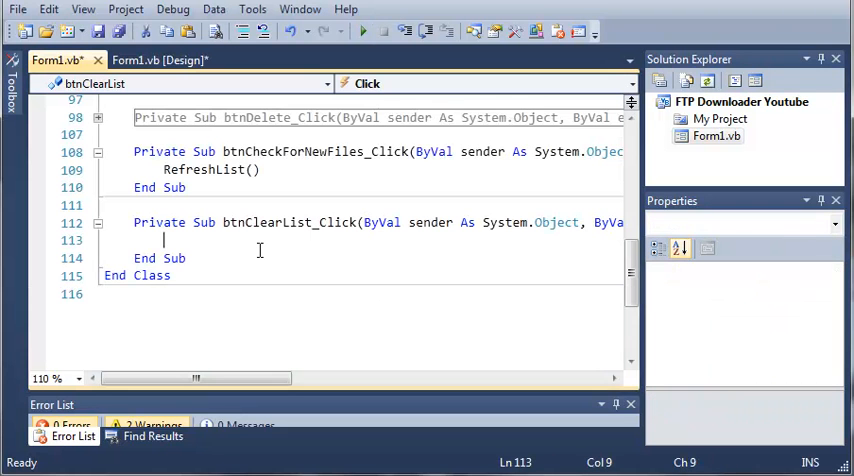
type("ListFT")
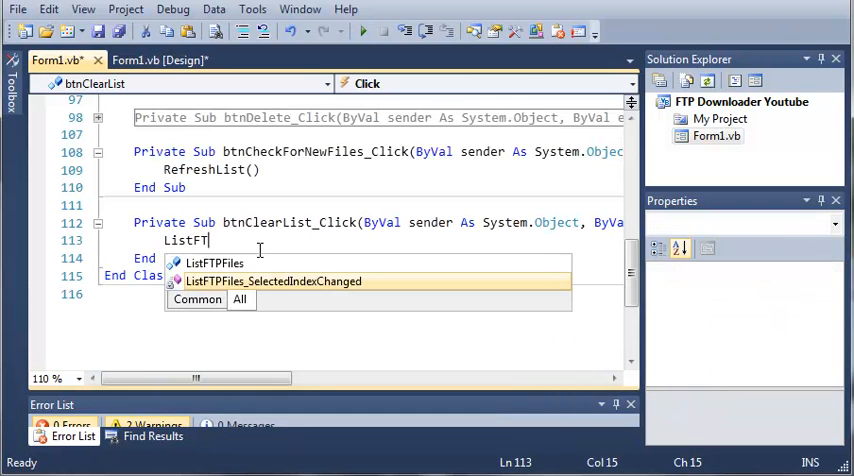
type(".Items.Clear(")
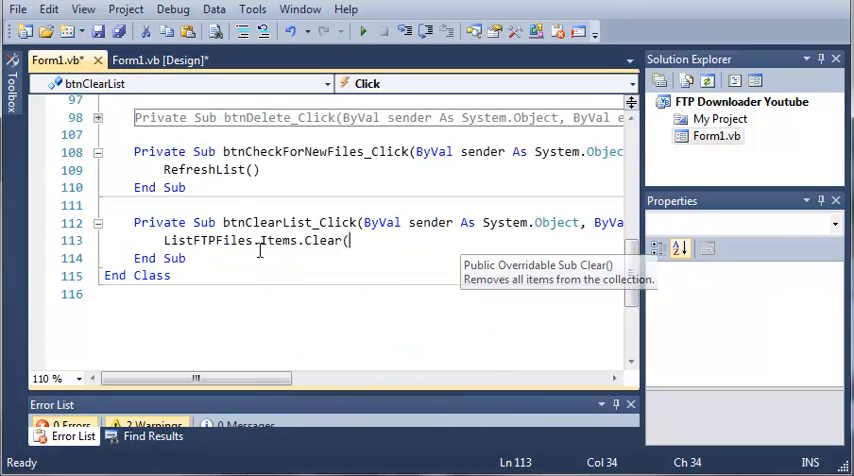
type(")")
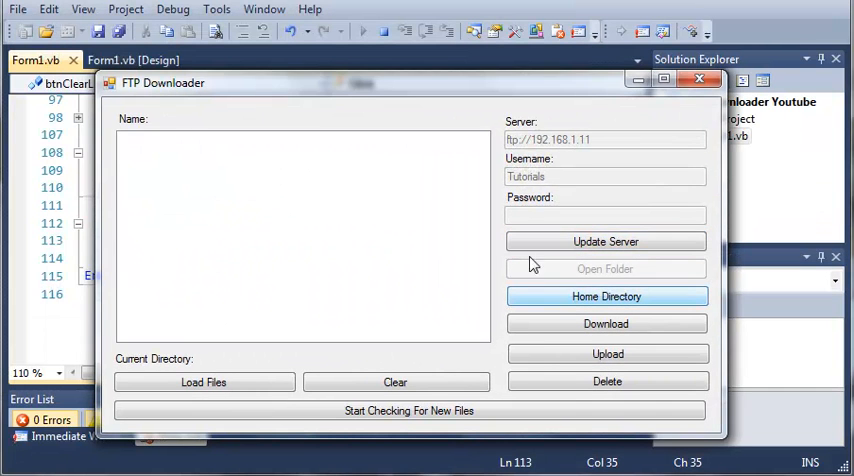
Run the app, connect to the server, clear the file list and reload it.
left_click(204, 382)
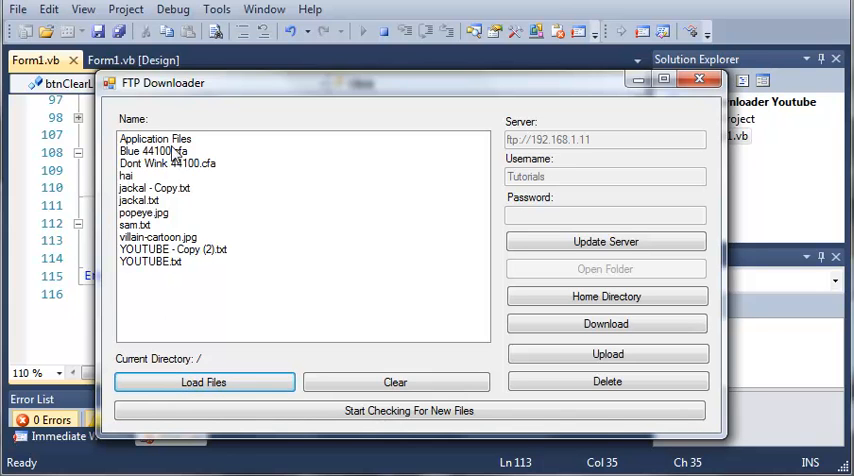
mouse_move(174, 304)
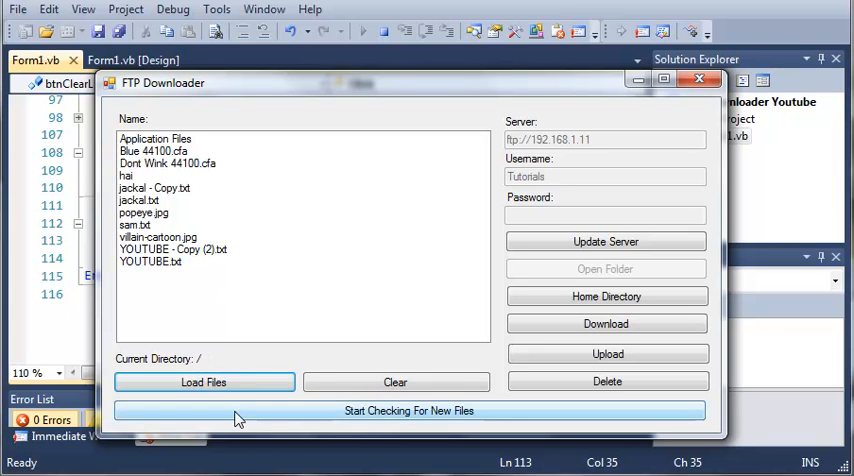
left_click(396, 382)
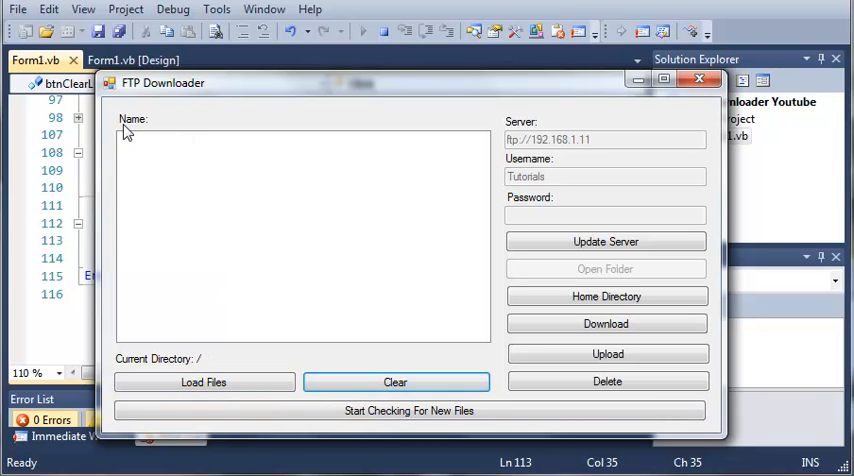
left_click(204, 382)
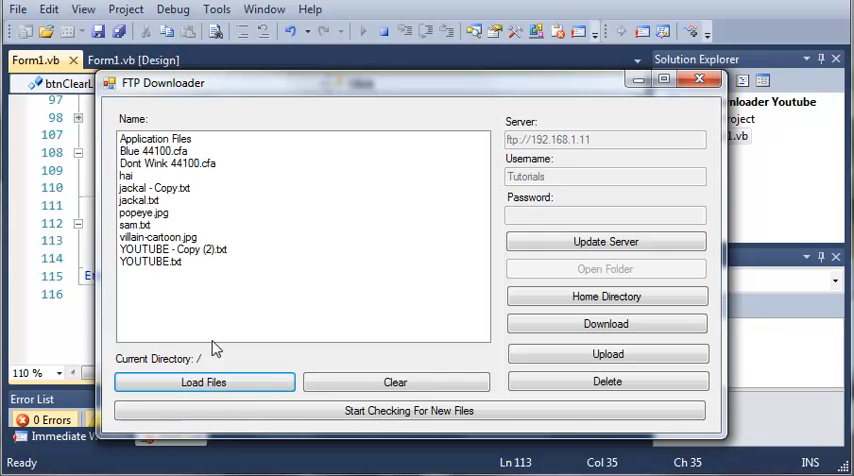
mouse_move(324, 190)
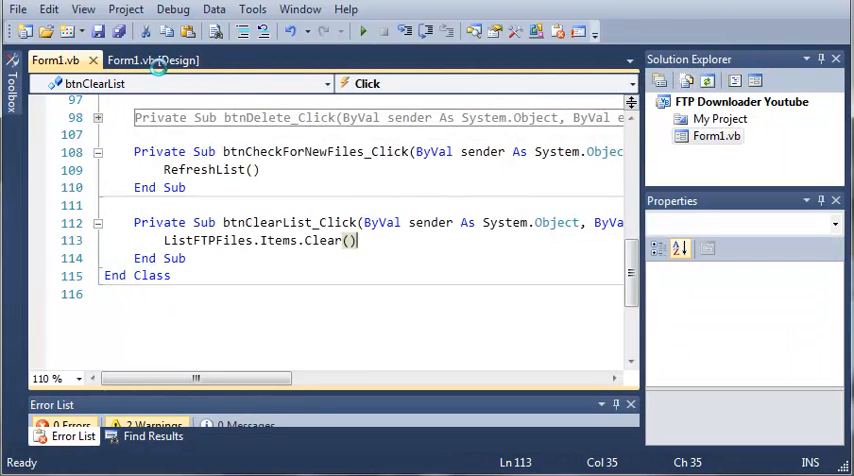
left_click(152, 60)
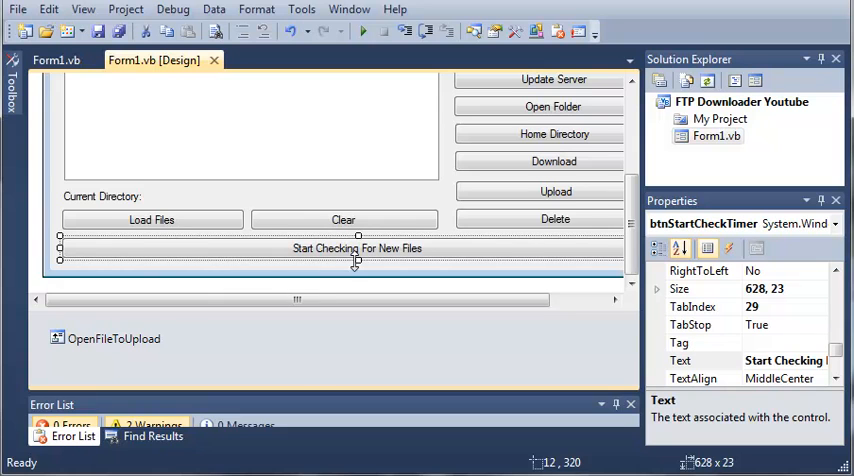
mouse_move(356, 272)
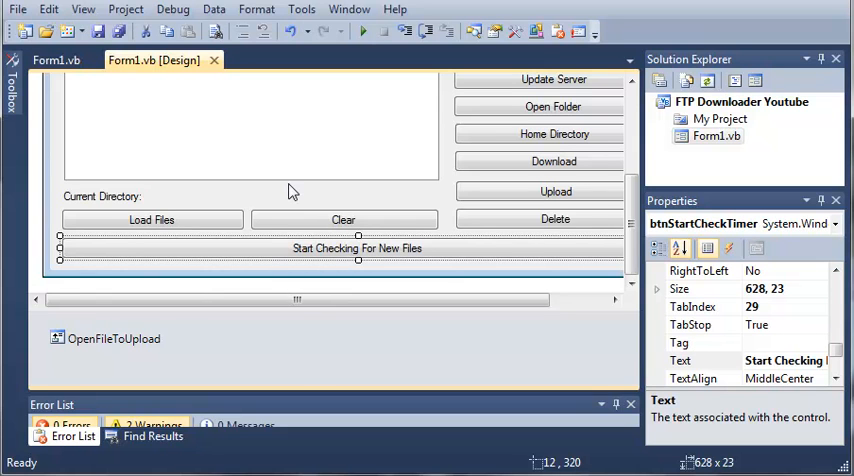
mouse_move(288, 192)
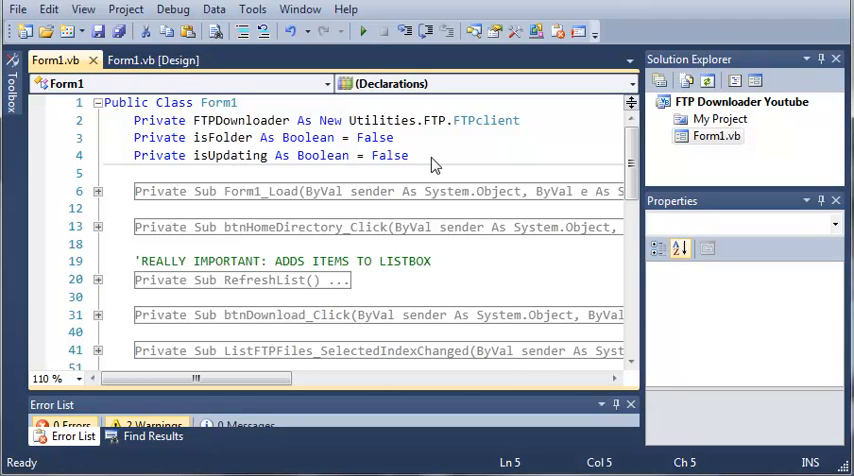
Declare Private checking As Boolean = False below the isUpdating field.
type("Priva")
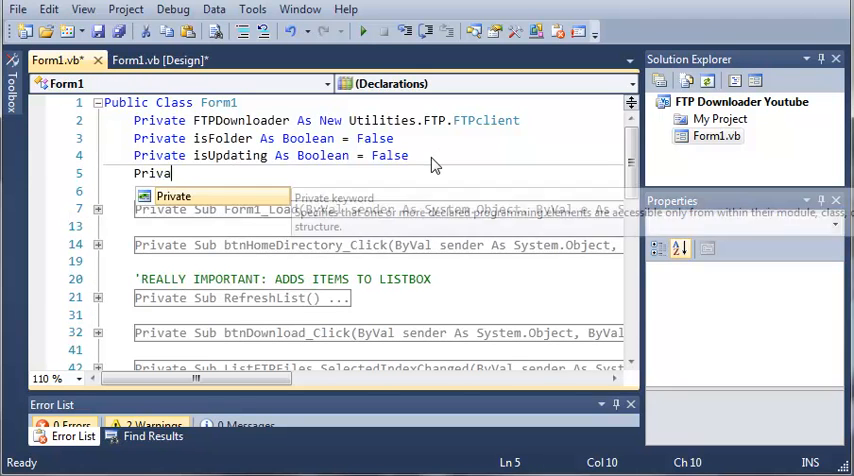
type("te checking")
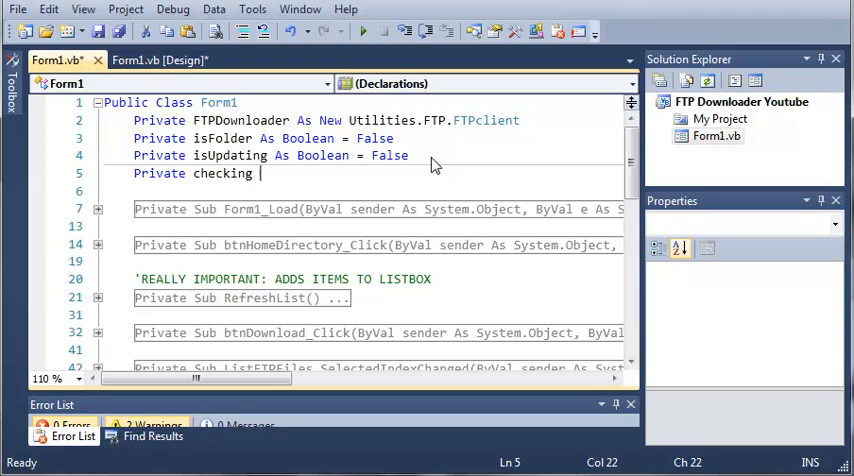
type("As Boolean")
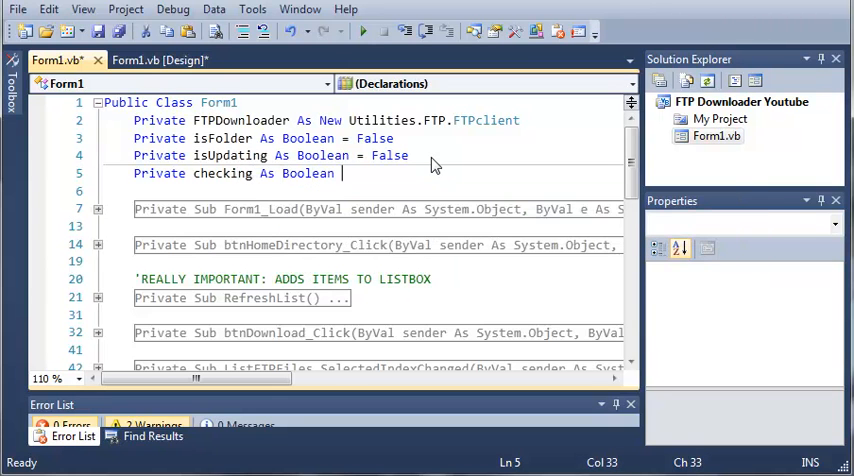
type("= False")
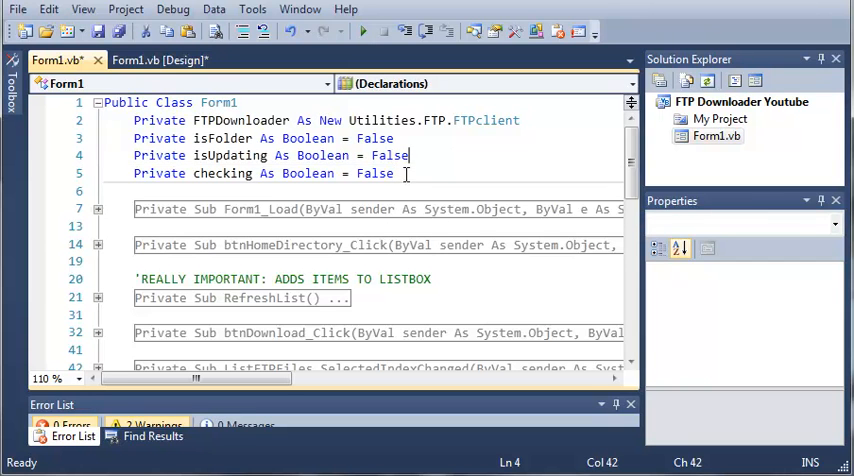
triple_click(264, 172)
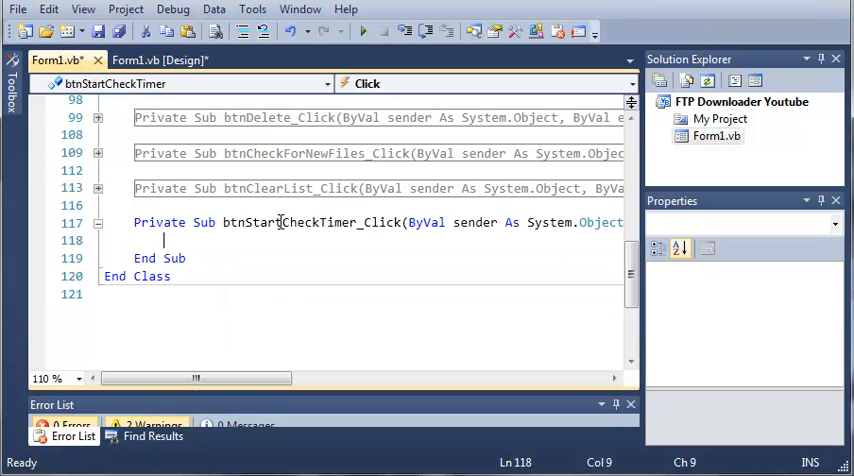
Toggle checking and, in the If checking branch, set the button text to Stop and call timerChecking.Start().
type("checking = Not Ce")
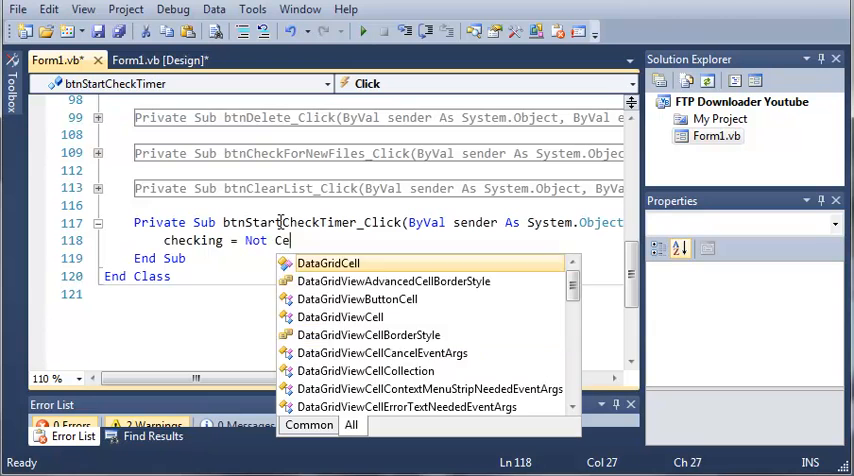
type("hecking")
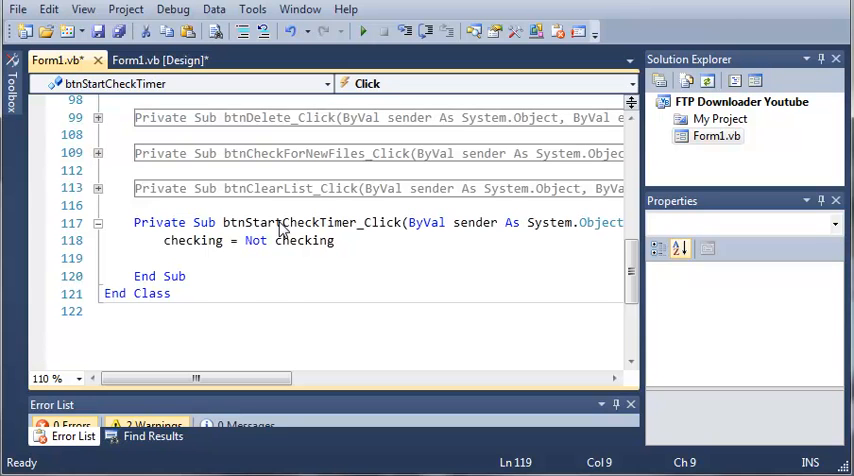
type("If")
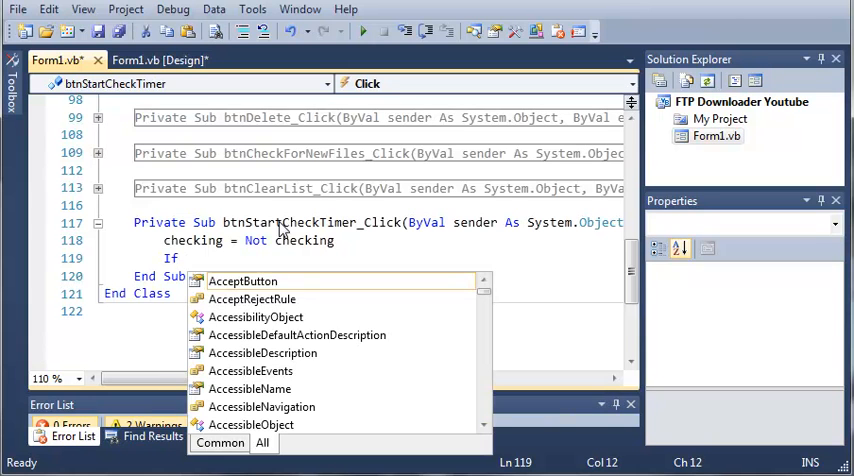
type("checking Then")
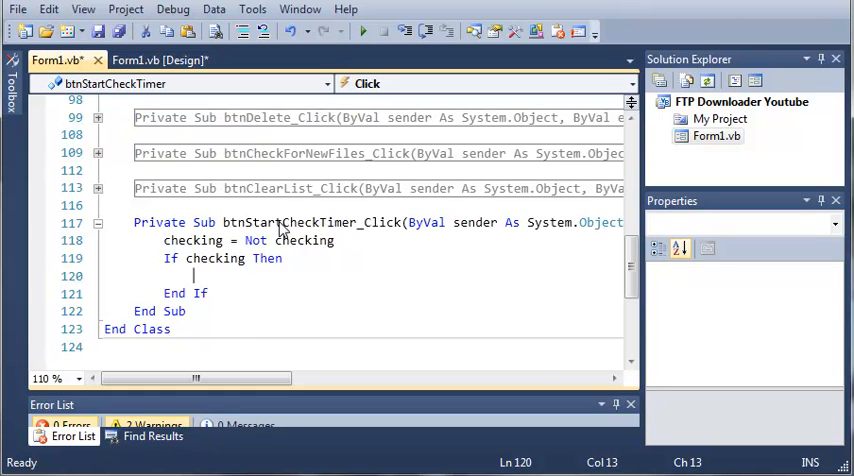
type("btn")
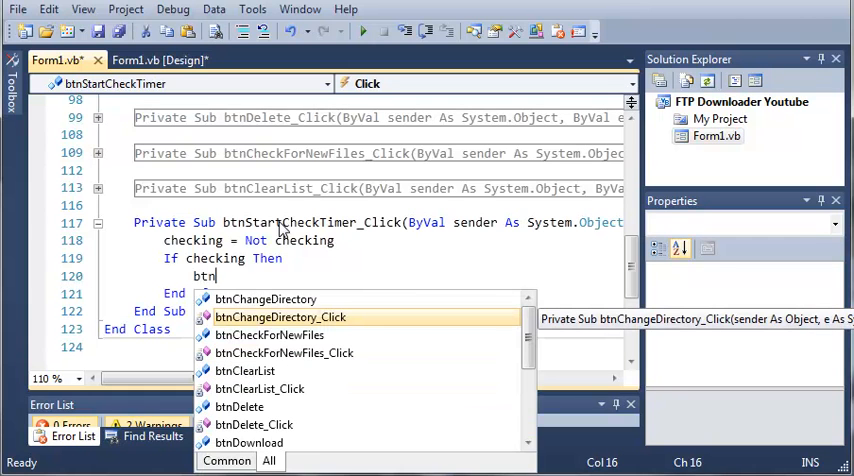
type("CheckForNewFiles.Text = \"")
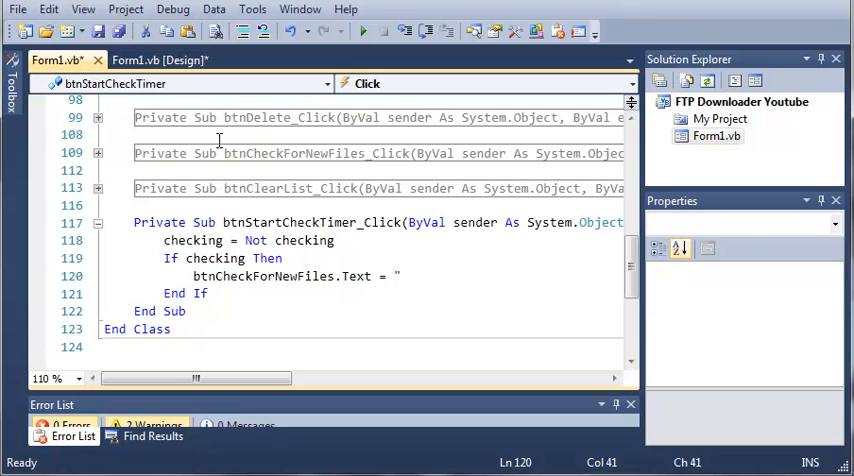
left_click(156, 60)
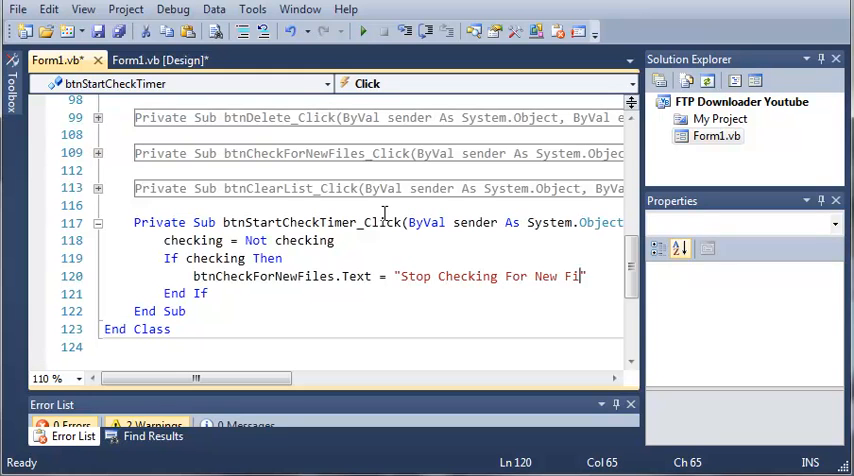
type("les")
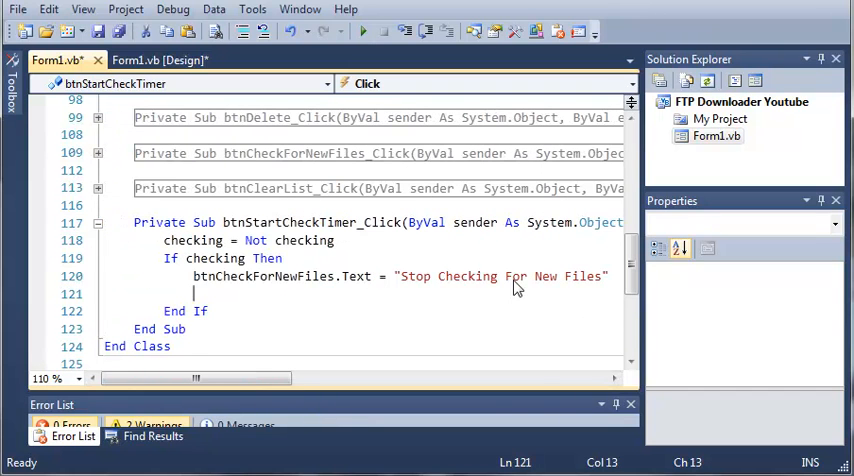
type("timerChecking.Start(")
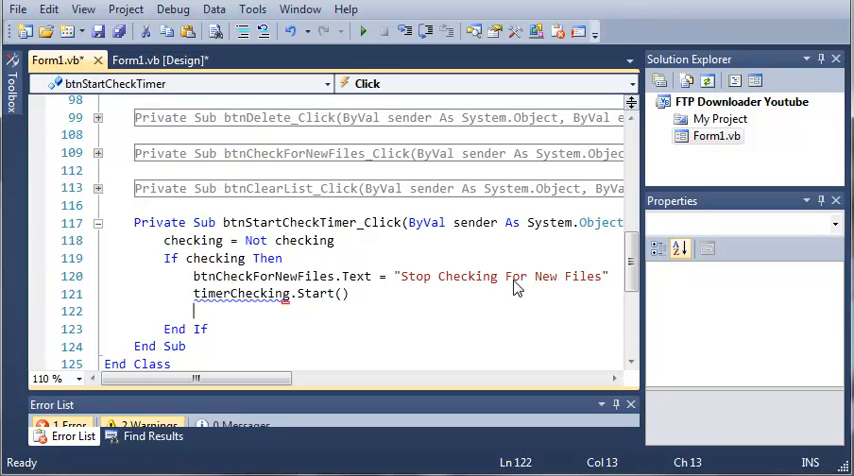
Add the ElseIf Not checking branch restoring the 'Start Checking For New Files' text.
left_click(192, 312)
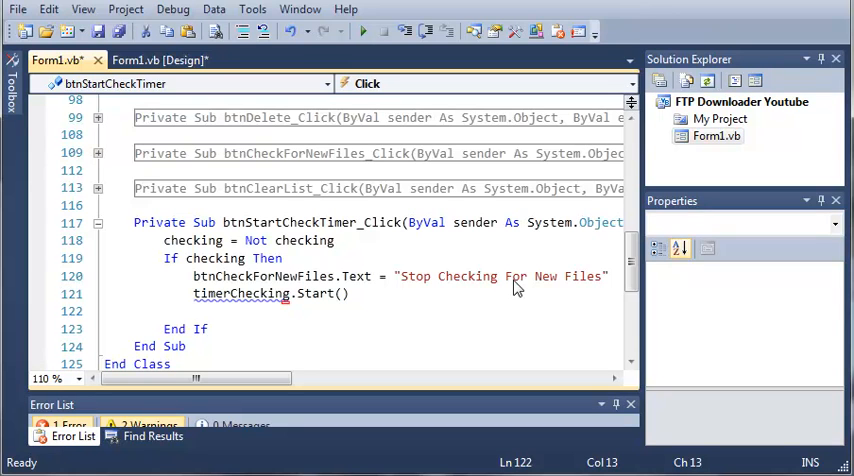
type("Else If Not")
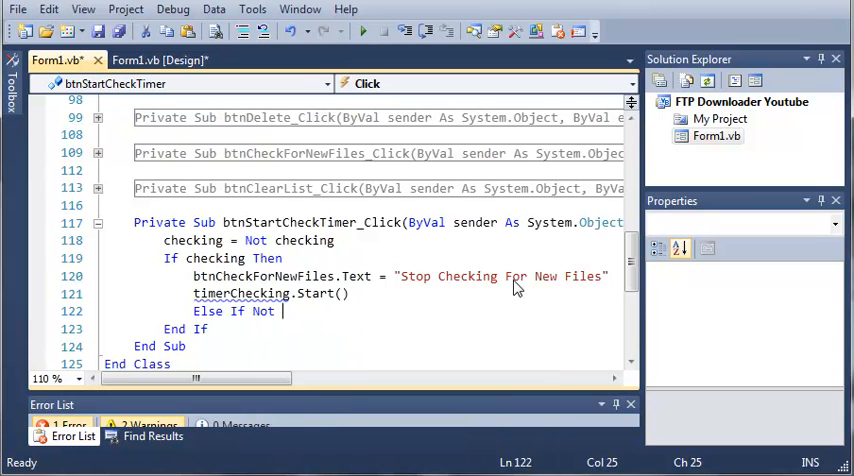
type("checking Then")
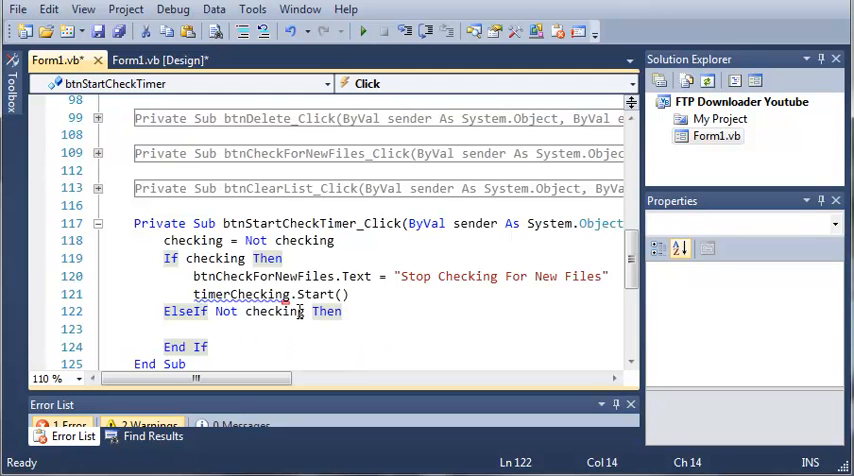
type("b")
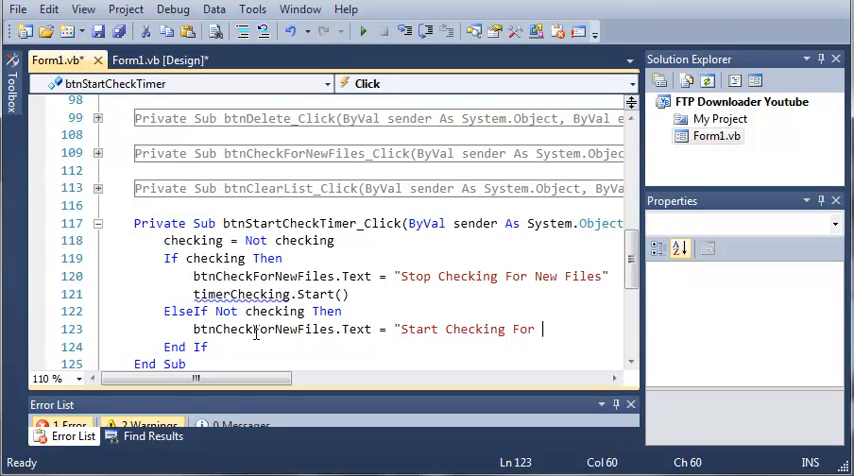
type("New Files\"")
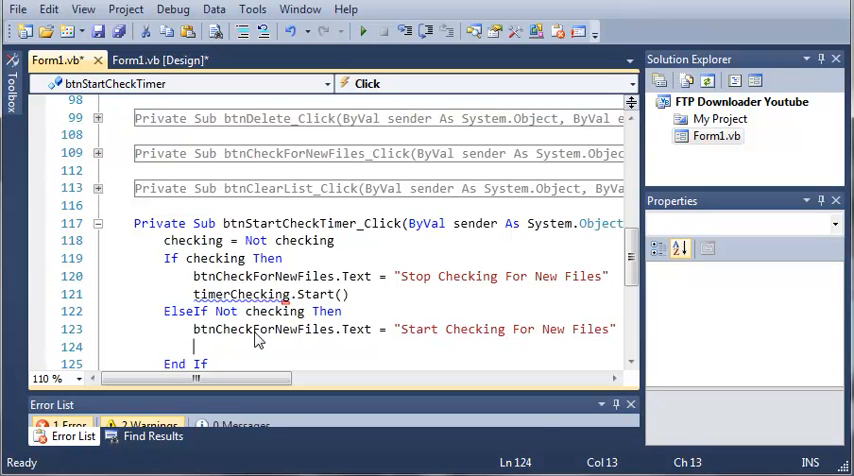
type("timerChe")
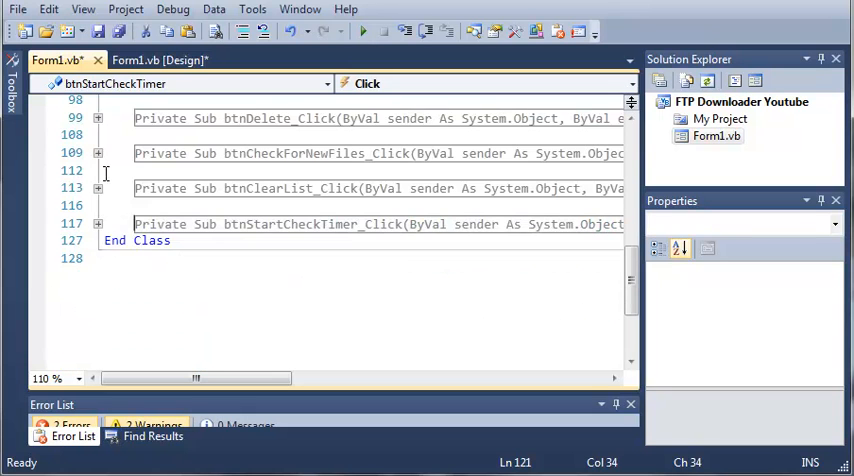
Rename the Timer1 component to timerChecking in the Properties window.
left_click(160, 60)
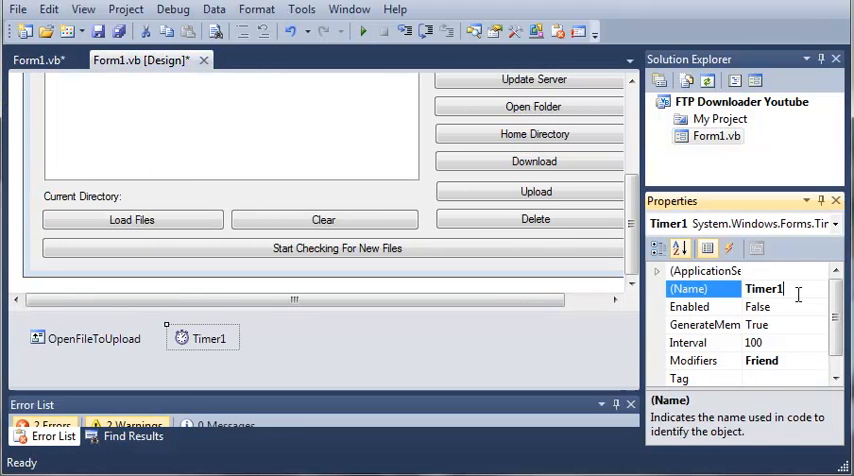
type("timer")
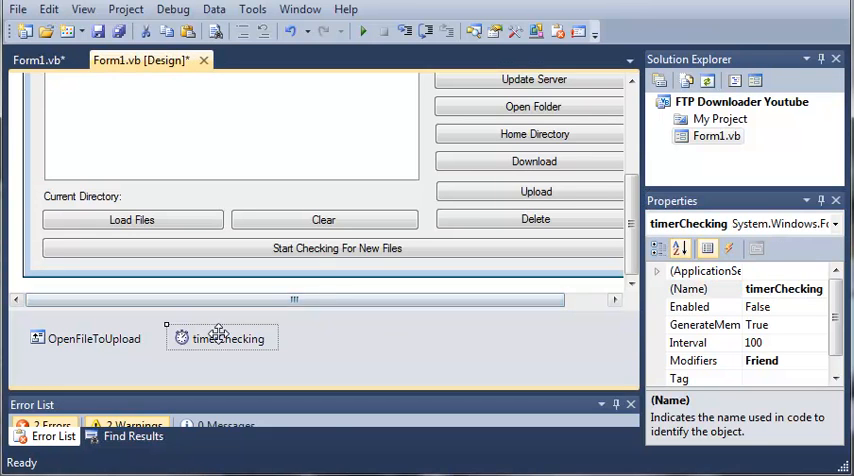
left_click(688, 342)
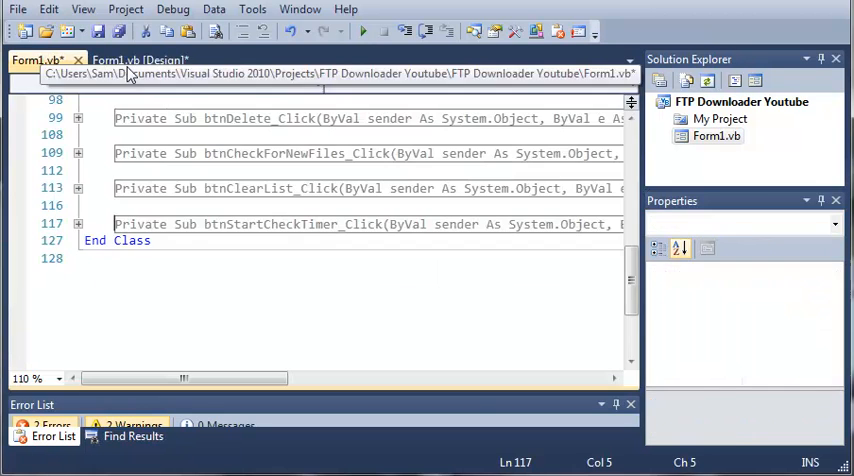
left_click(140, 60)
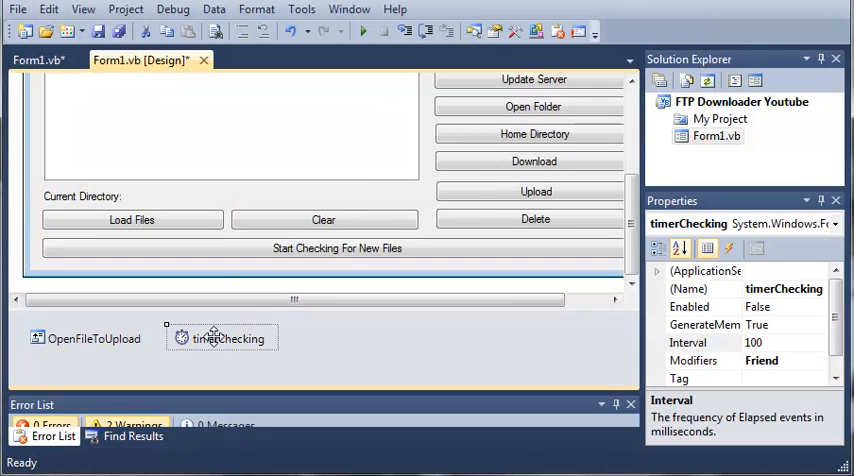
Create timerChecking_Tick with a For Each file In FTPDownloader.ListDirectoryDetail() loop.
double_click(228, 338)
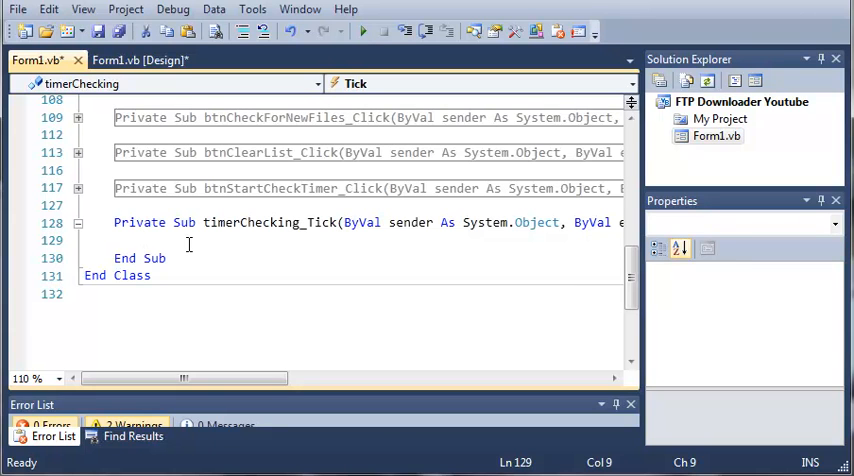
type("For")
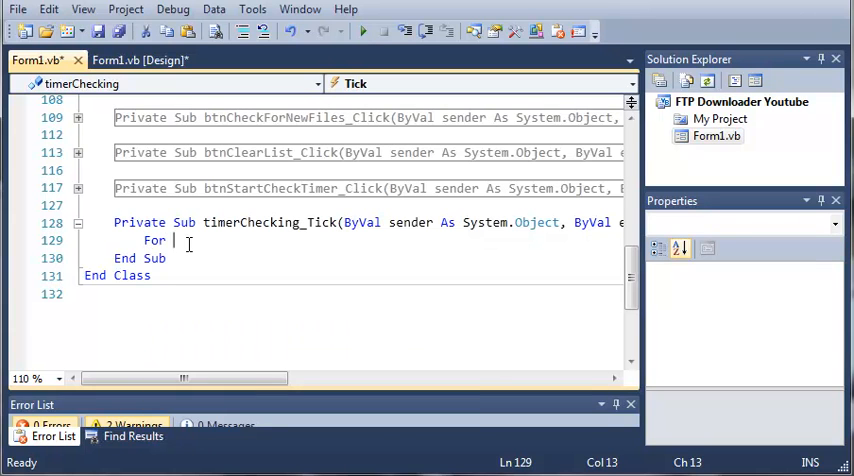
type("Each")
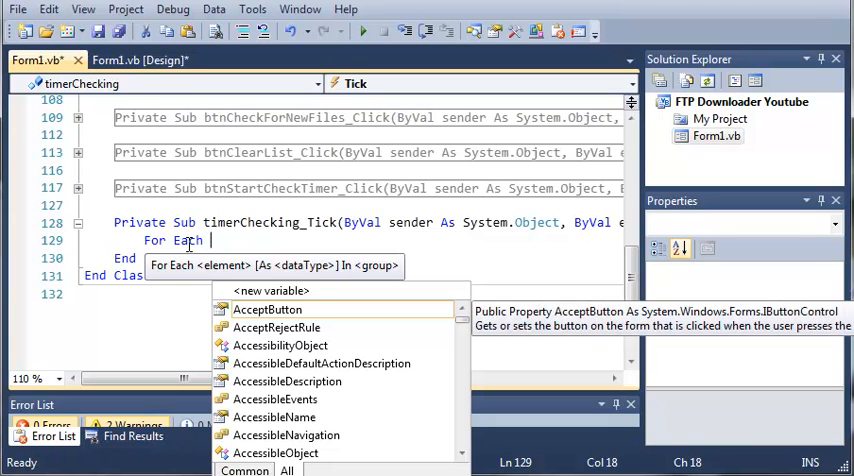
type("file")
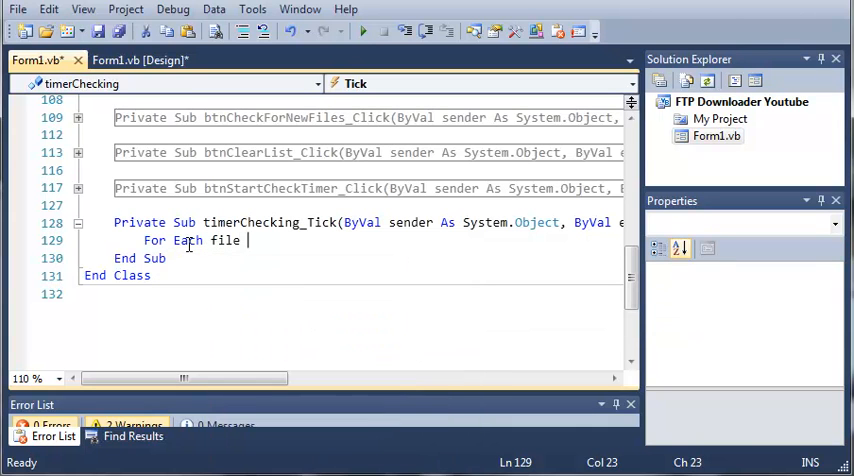
type("In")
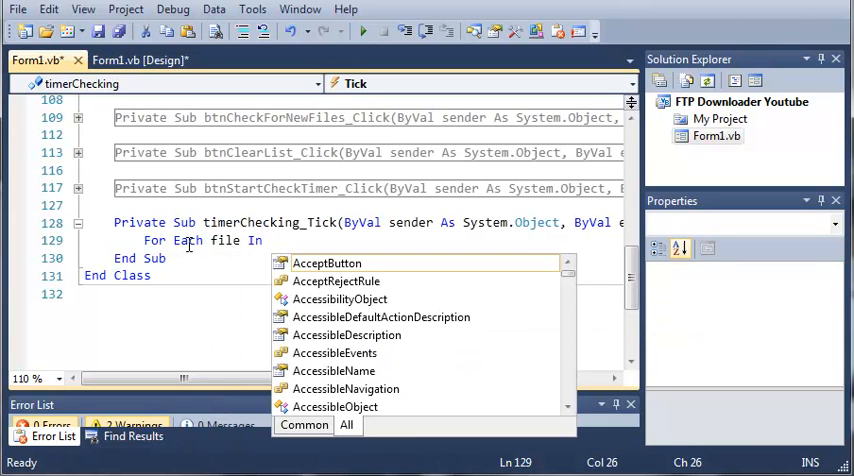
type("FTPDownloader.")
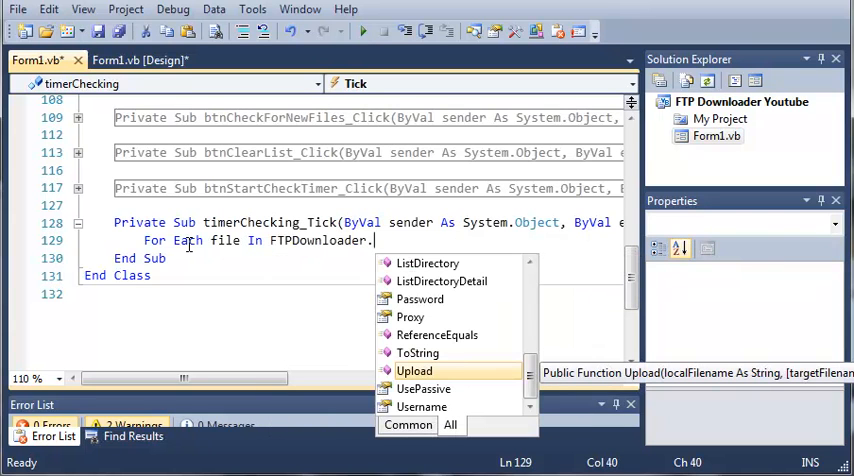
type("ListDirectoryDetail(")
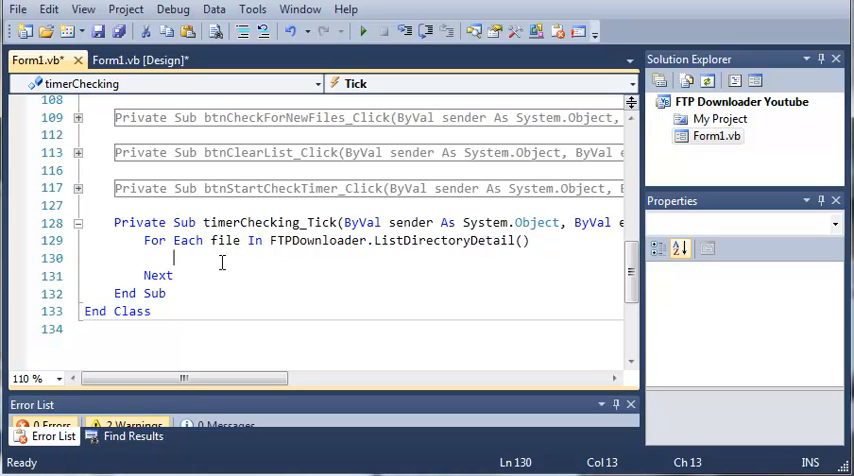
Write If (Not ListFTPFiles.Items.Contains(file.Filename)) Then and fix the list name's capitalisation.
type("If")
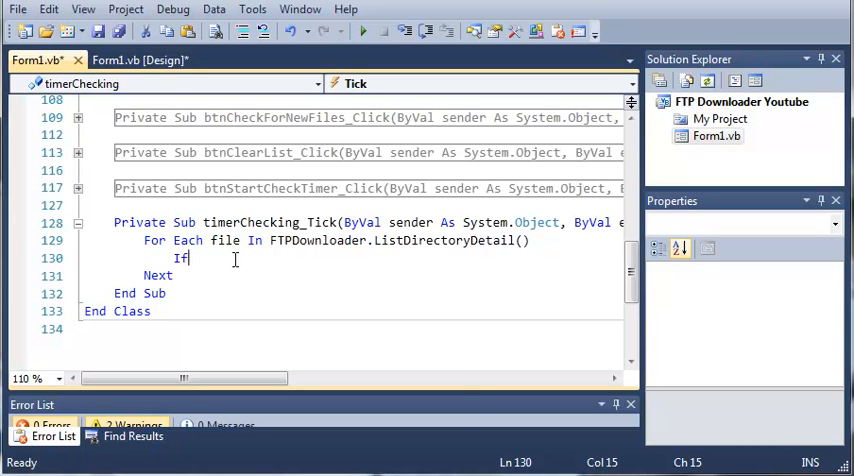
type("\" \"")
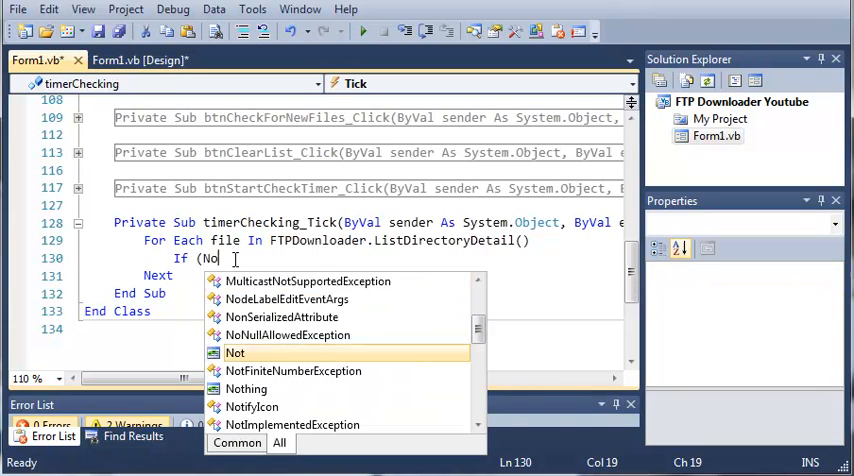
type("ListFt")
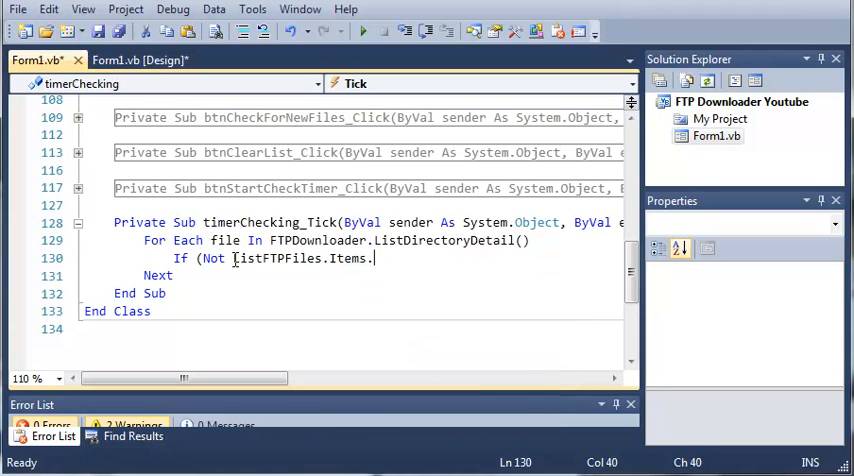
type("Contains(")
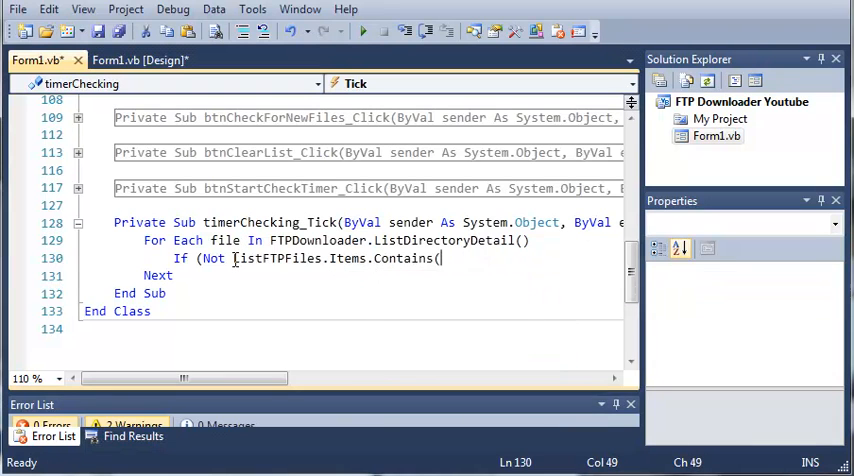
type("(")
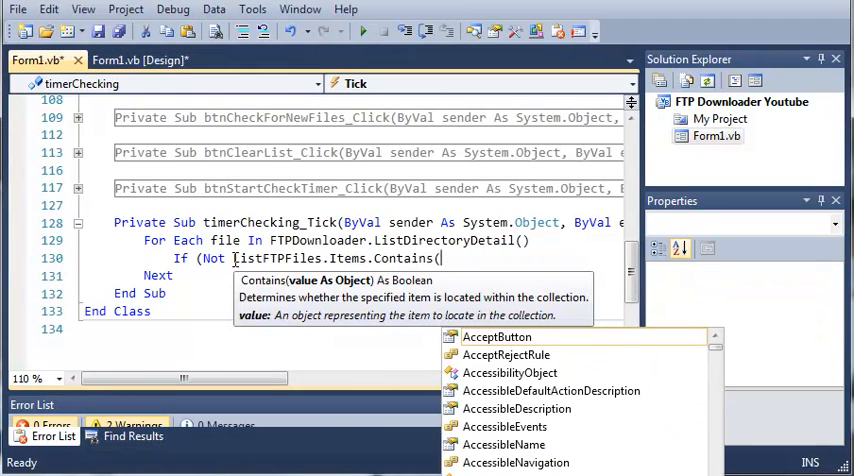
type("file.F")
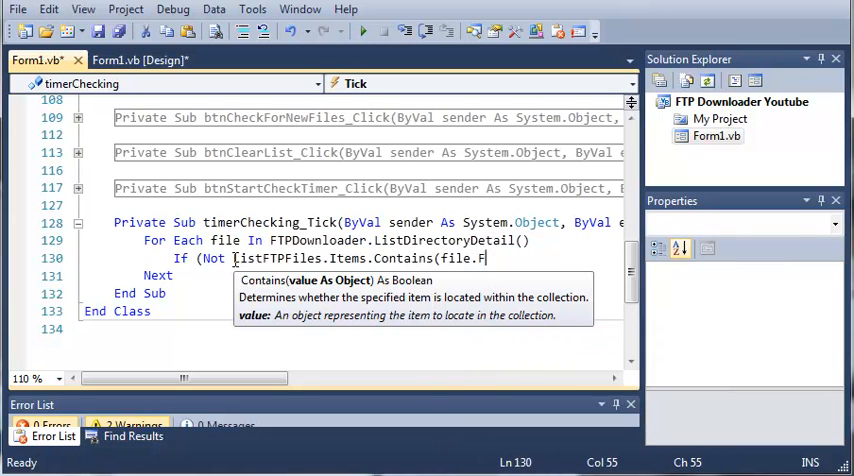
type("ilename)")
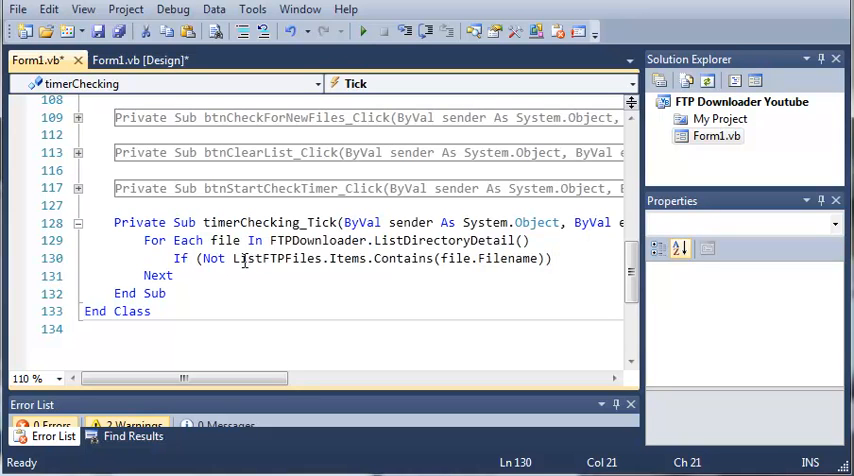
left_click(228, 260)
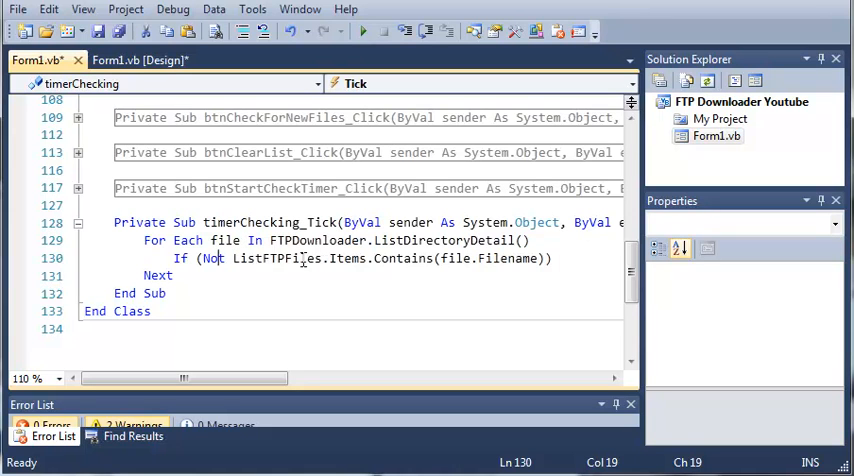
mouse_move(458, 268)
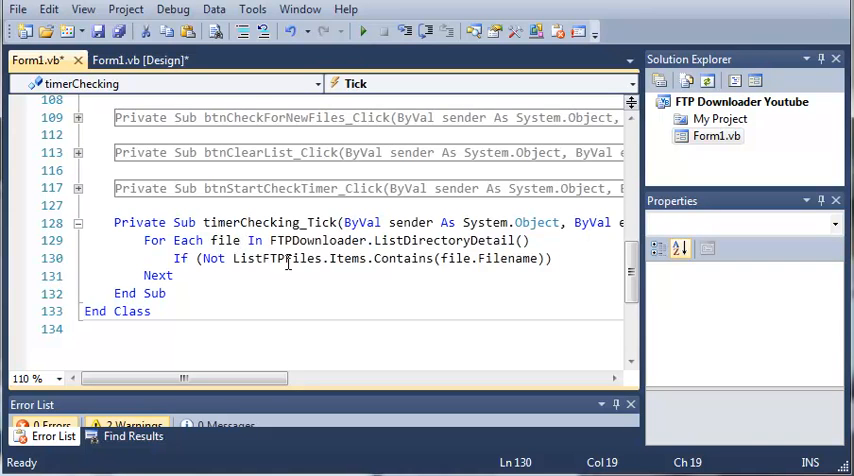
mouse_move(346, 258)
type("ListFTP")
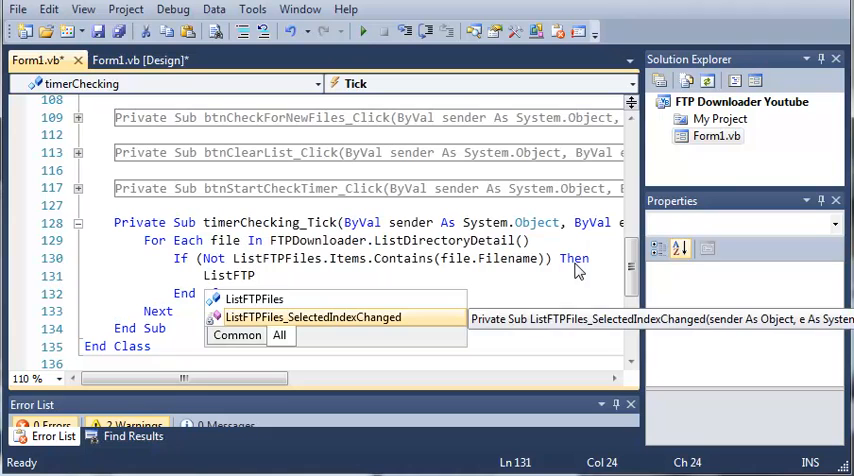
Inside the If block add ListFTPFiles.Items.Add(file.Filename), then return to the designer.
type(".It")
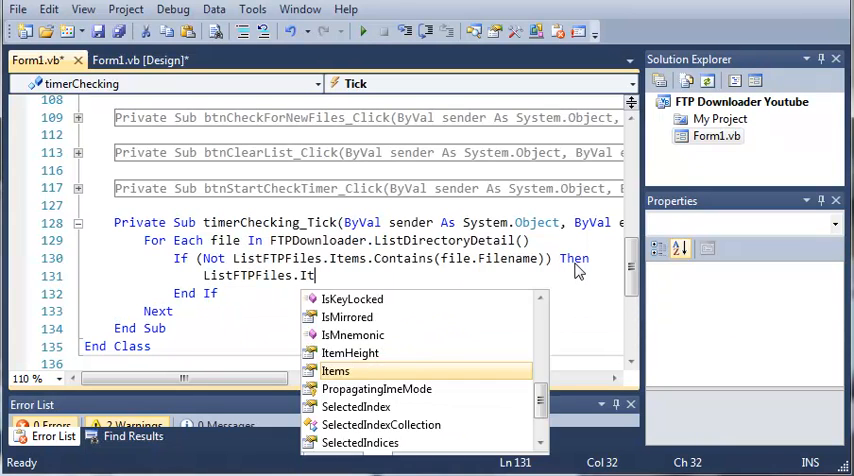
type("Add")
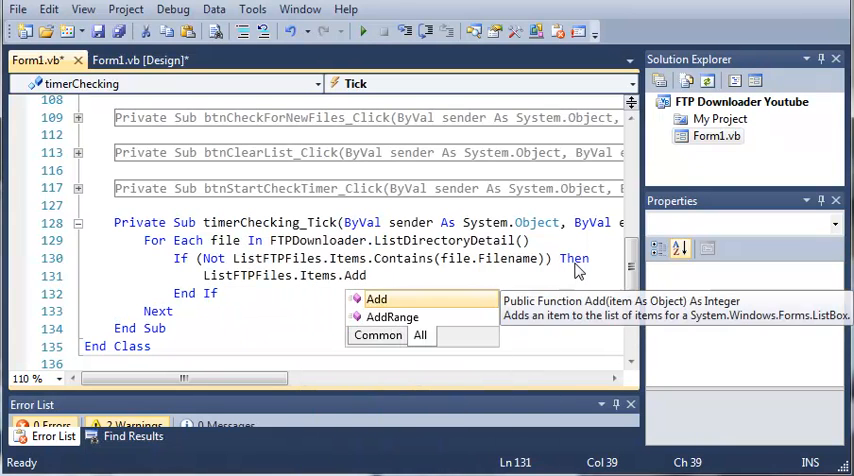
type("(it")
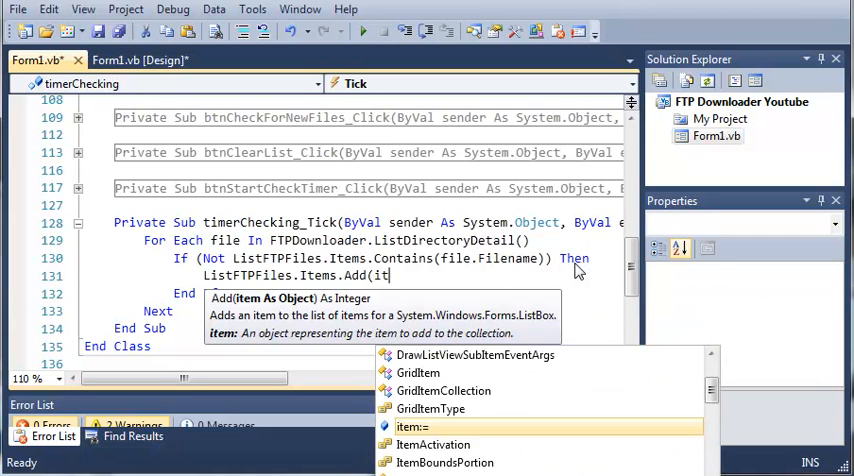
type("file.")
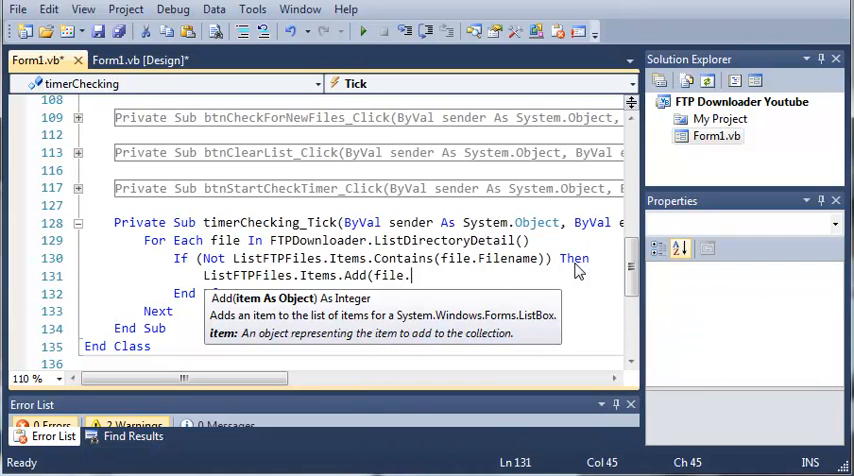
type("Filename)")
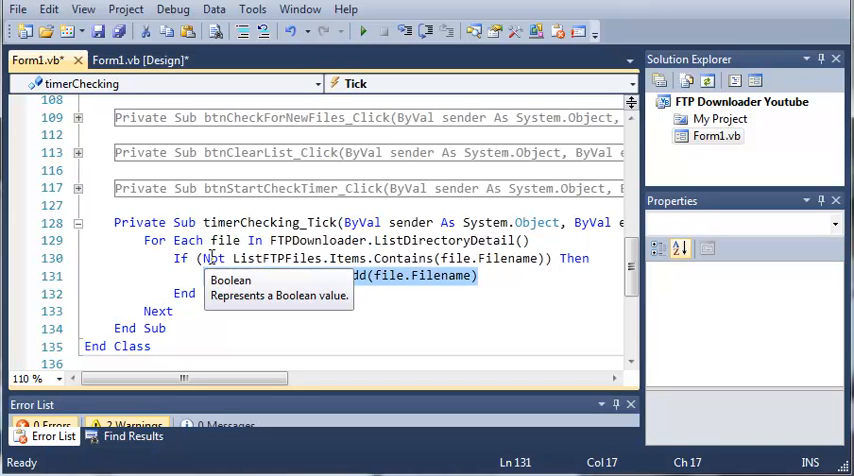
left_click(136, 60)
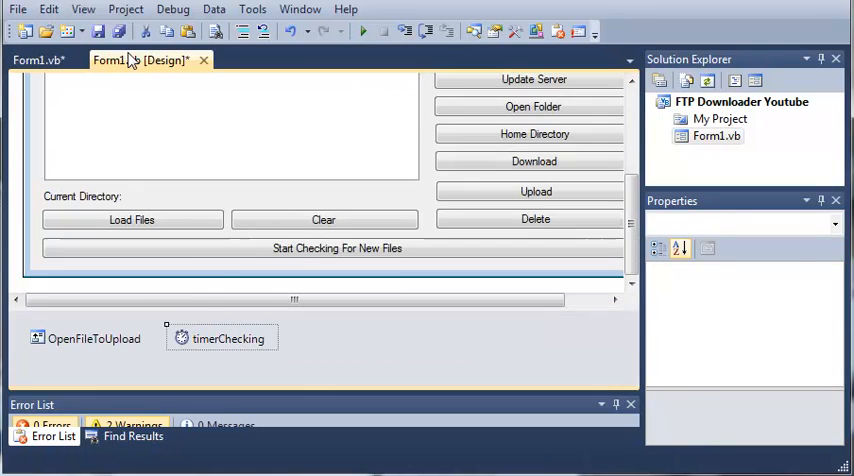
Drop a NotifyIcon from the Toolbox onto the form and rename it NotifyNewFile.
left_click(220, 338)
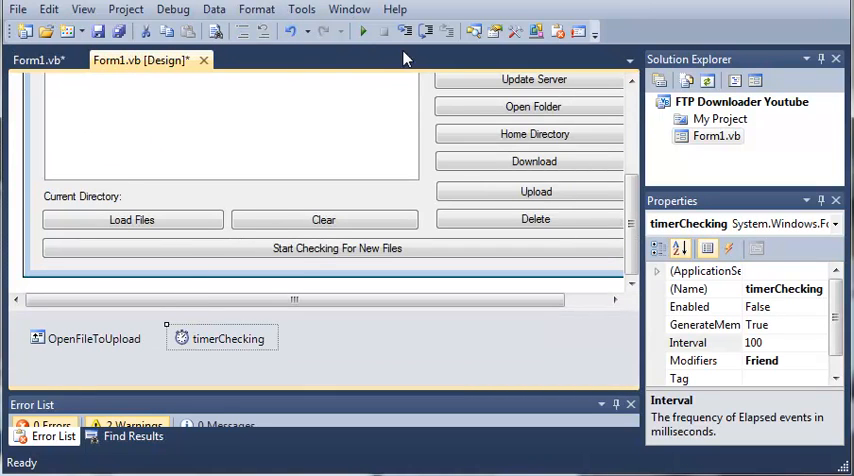
mouse_move(516, 32)
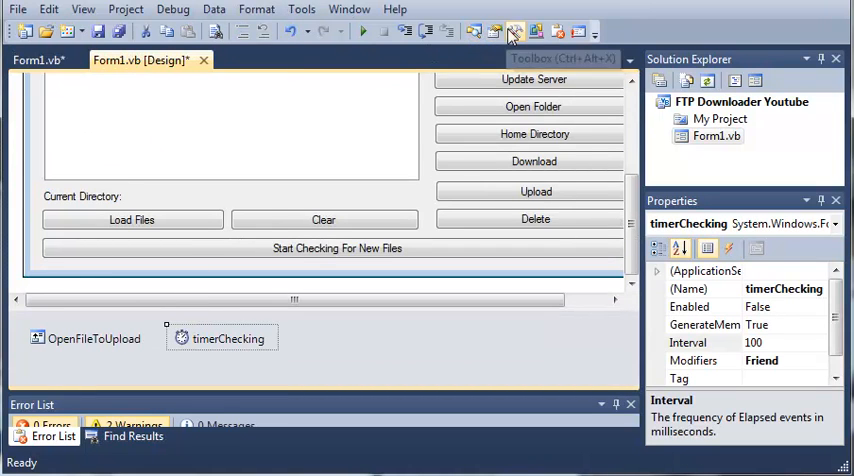
left_click(516, 32)
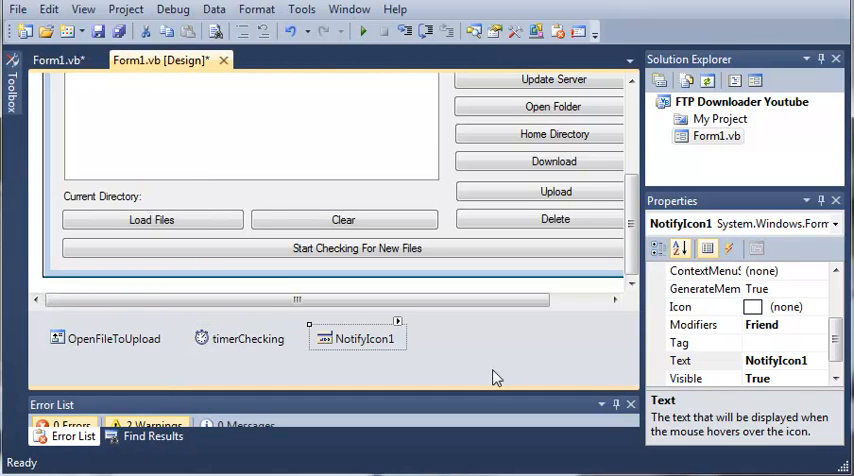
left_click(776, 360)
type("NotifyNew")
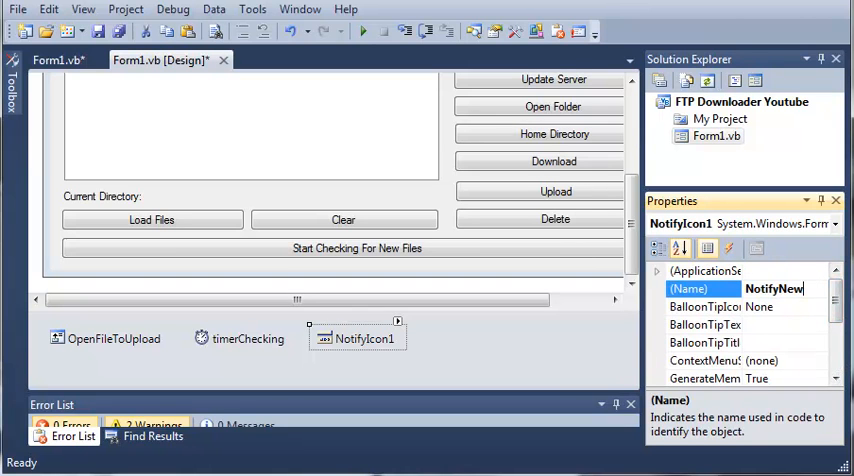
type("Fiel")
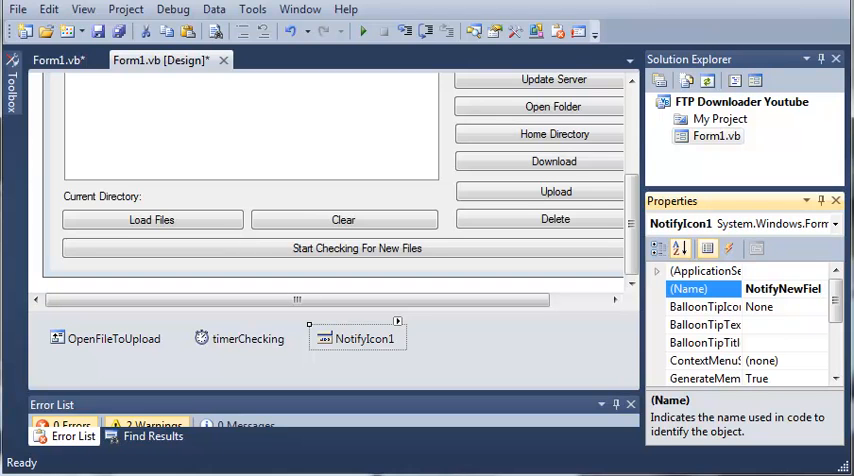